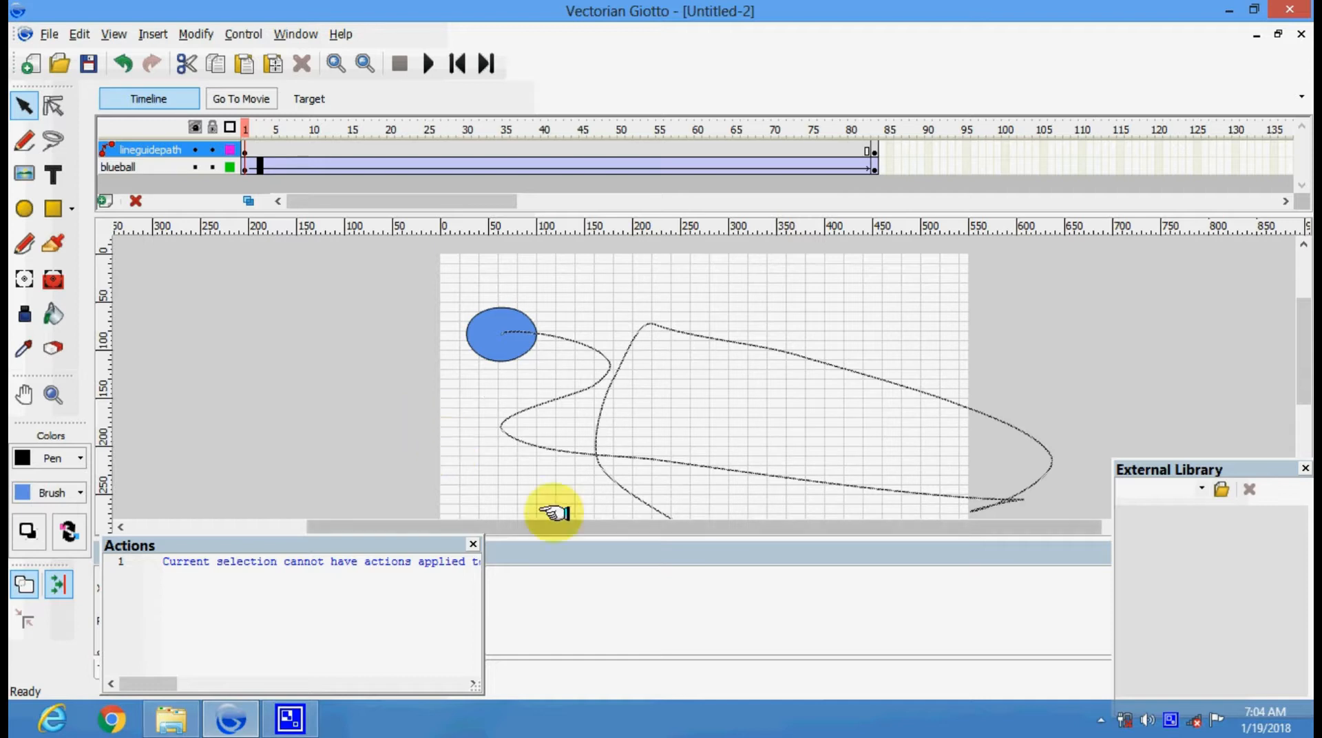
Confirm the ball layer's name as 'blueball' in the timeline
click(497, 335)
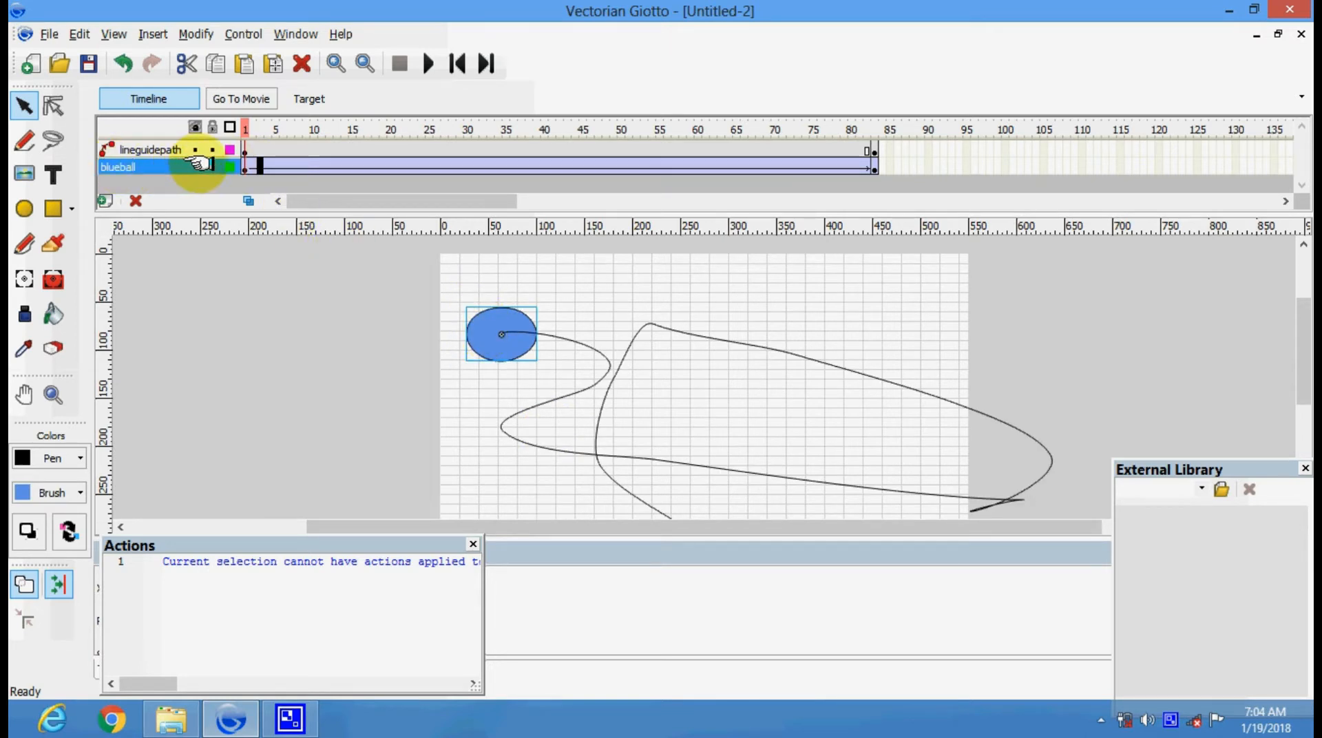
double_click(121, 168)
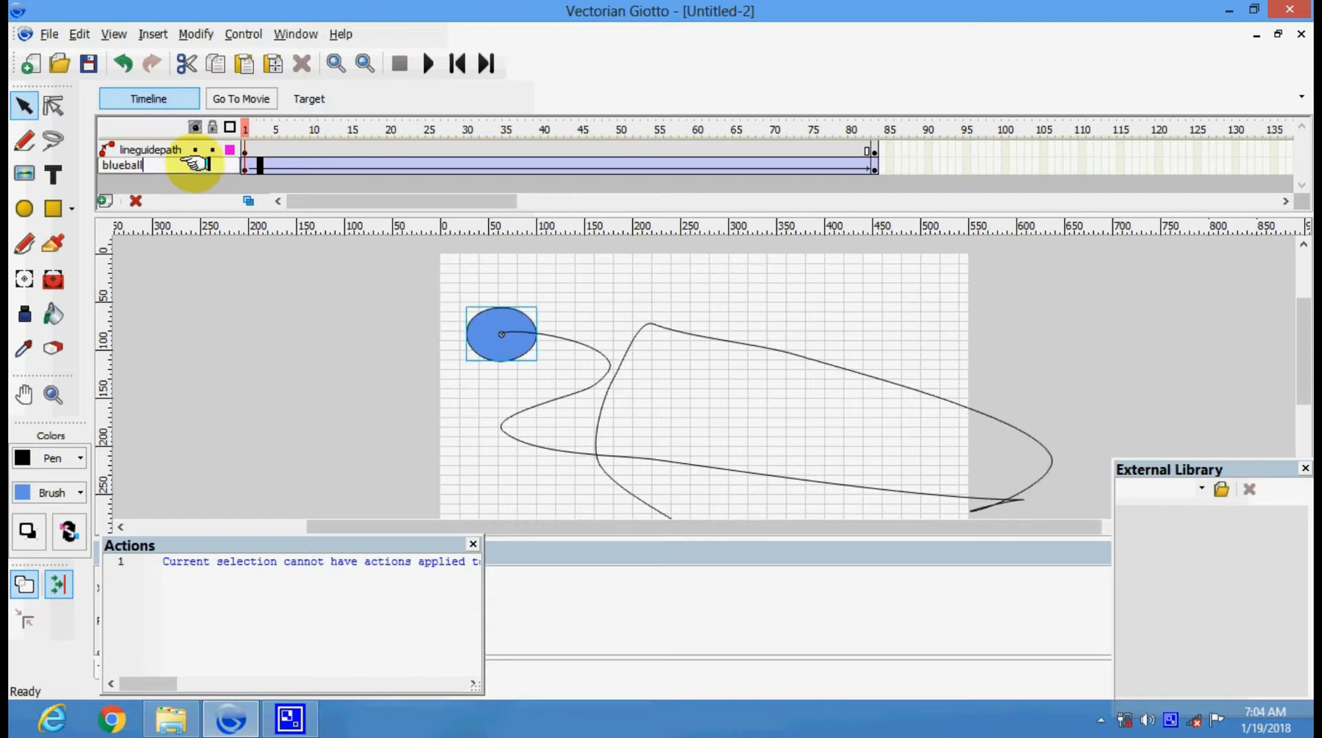
click(276, 130)
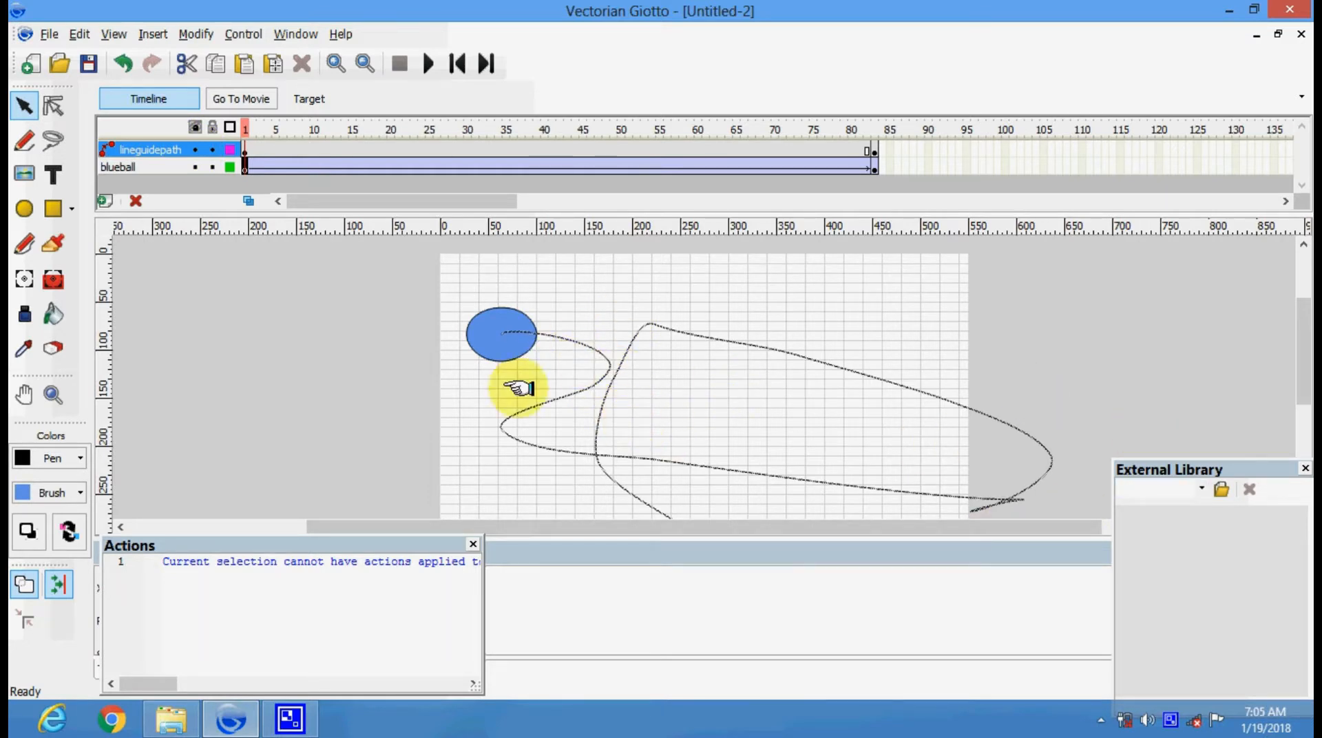
Reposition the ball on the stage and play the animation from frame 1 to check it
drag(520, 388, 500, 324)
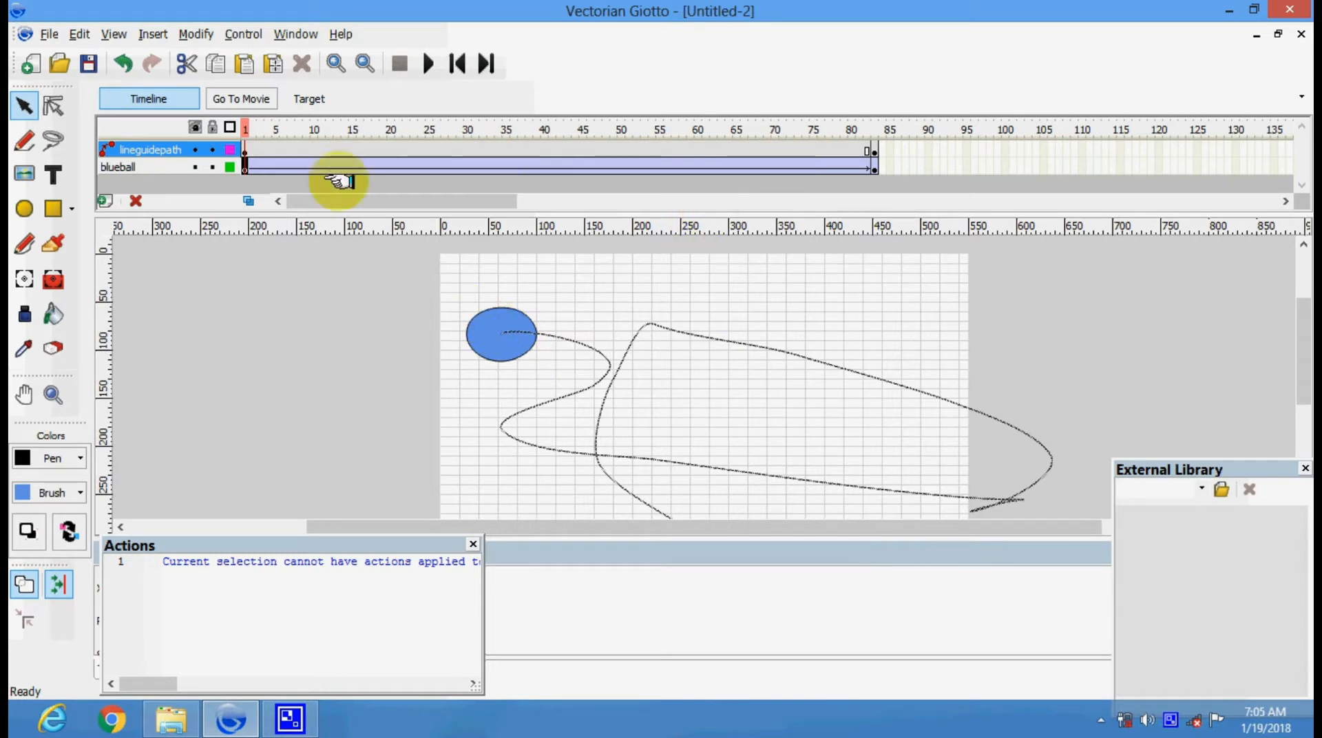
mouse_move(422, 129)
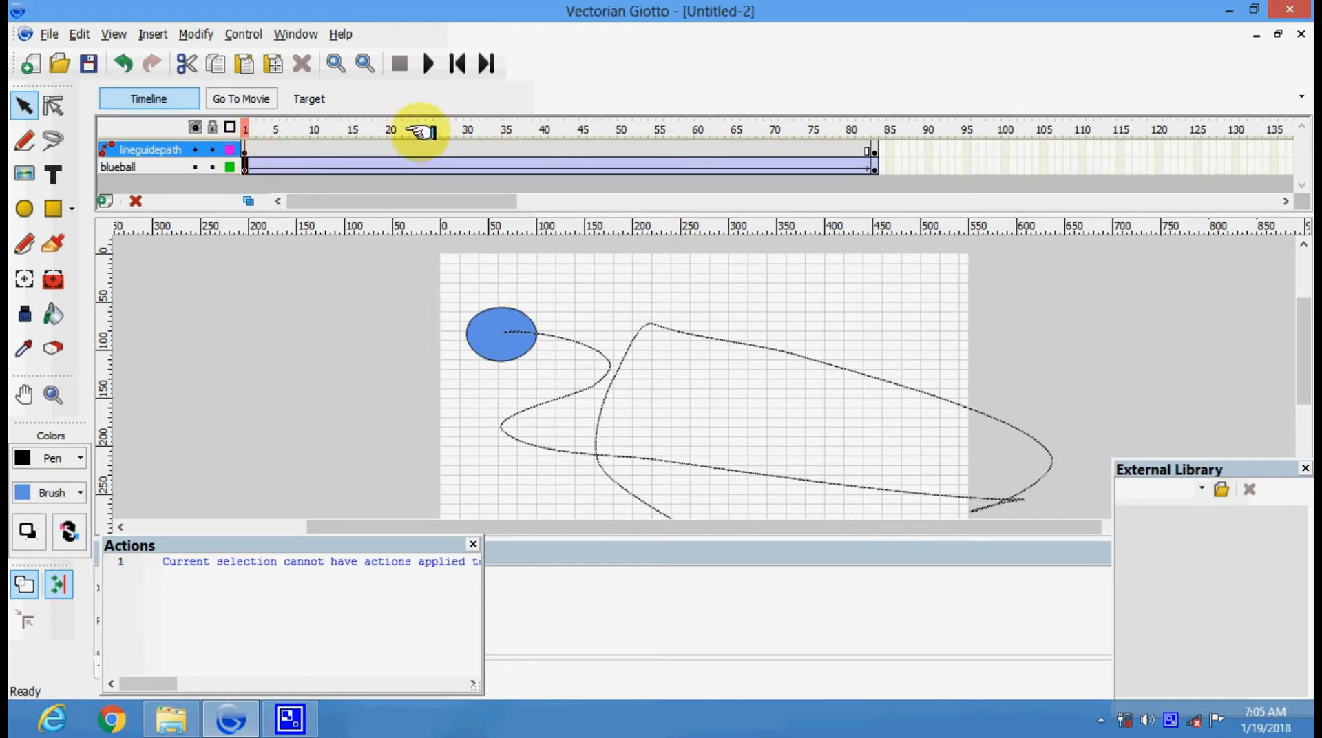
click(245, 130)
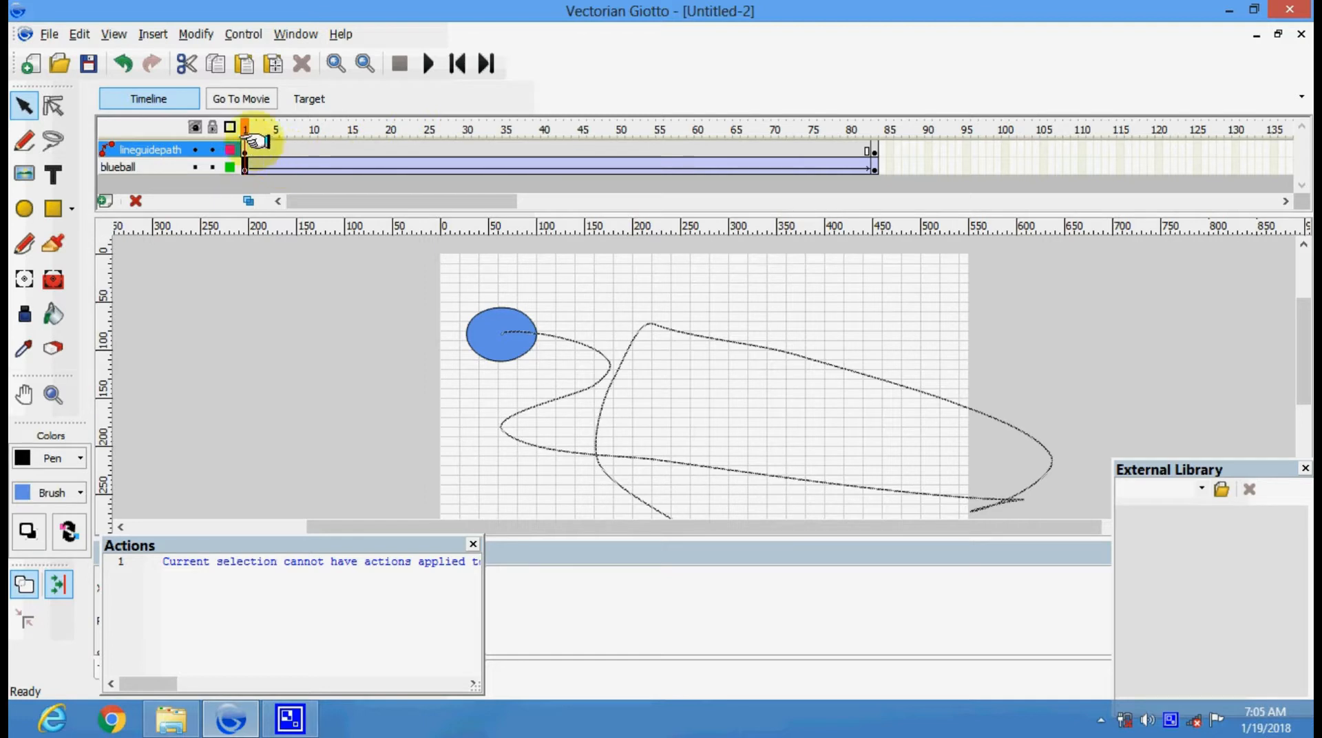
mouse_move(668, 154)
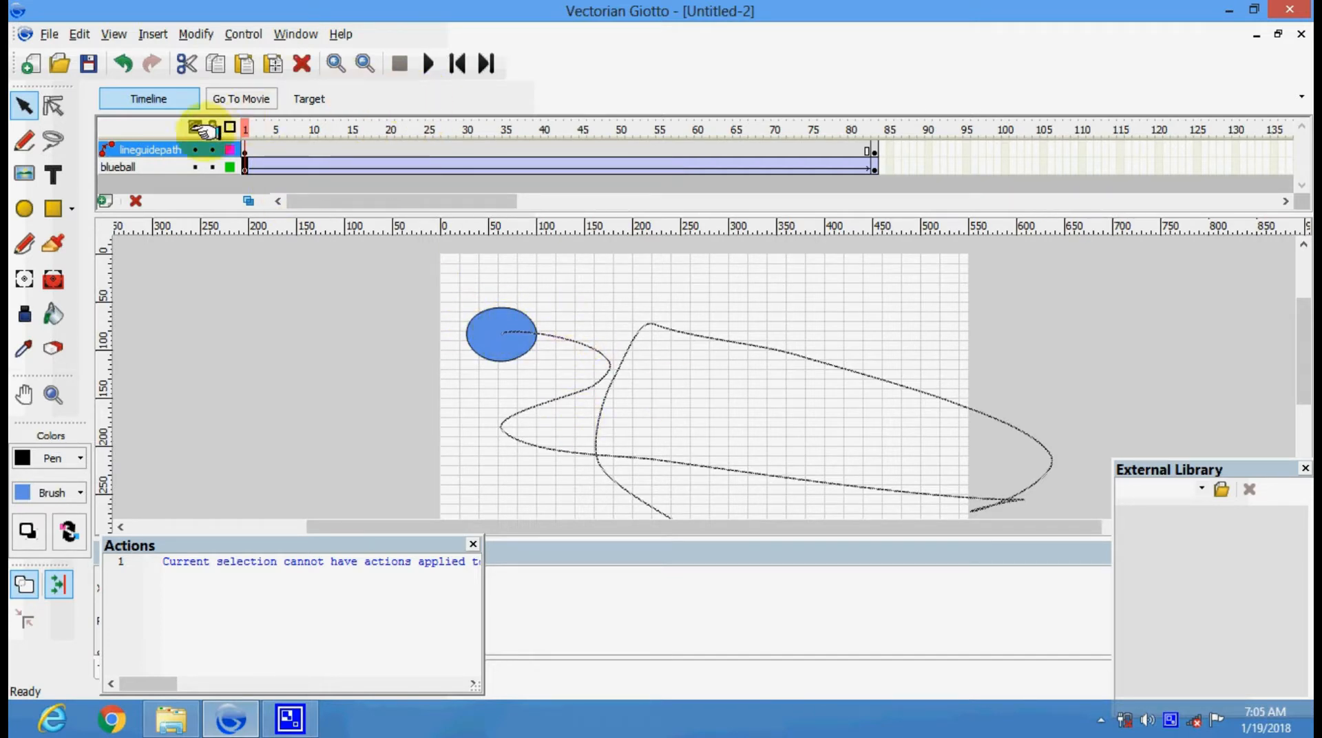
click(428, 63)
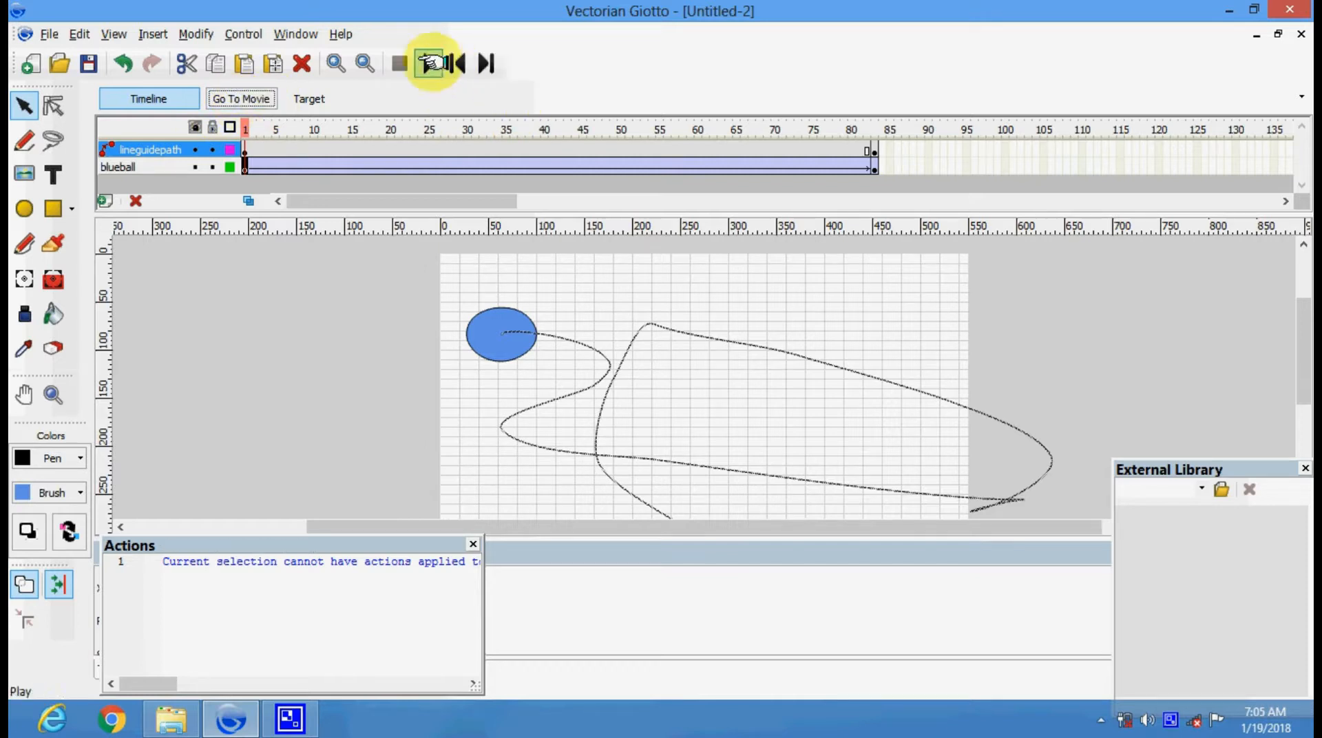
click(427, 64)
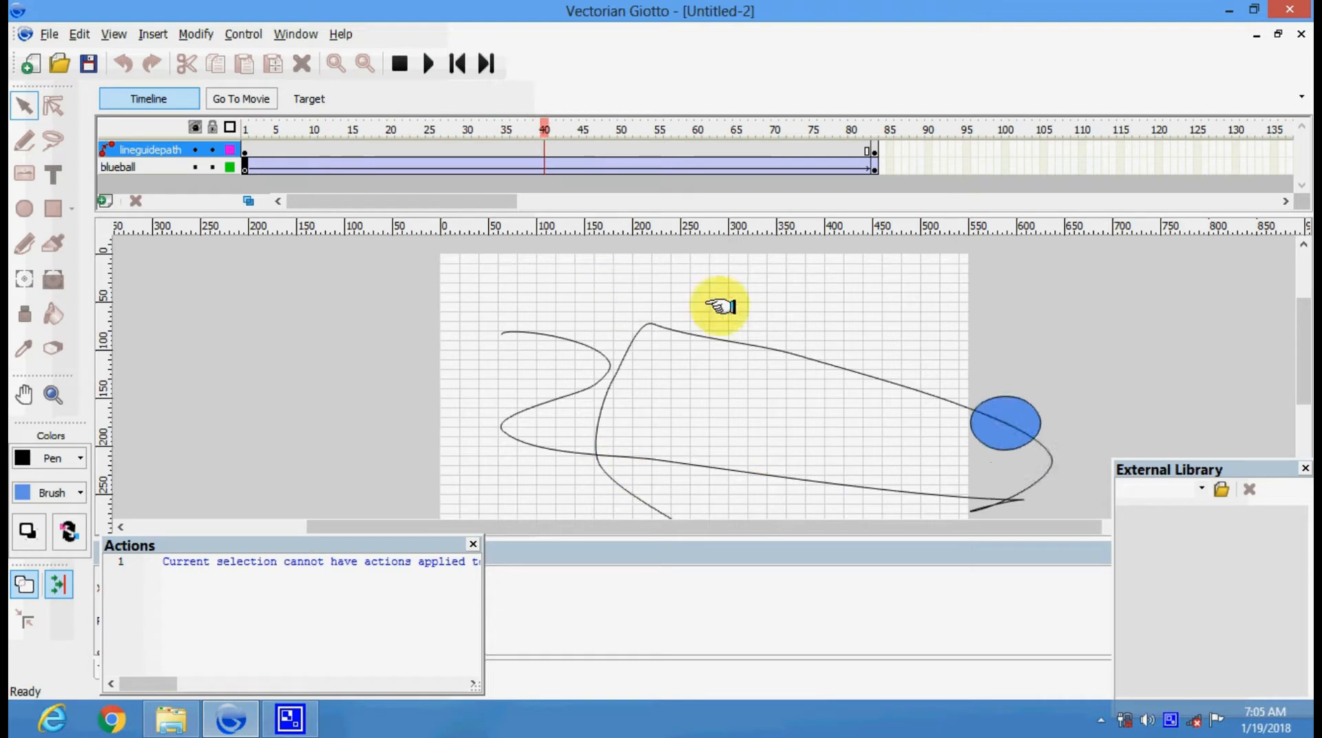
click(733, 129)
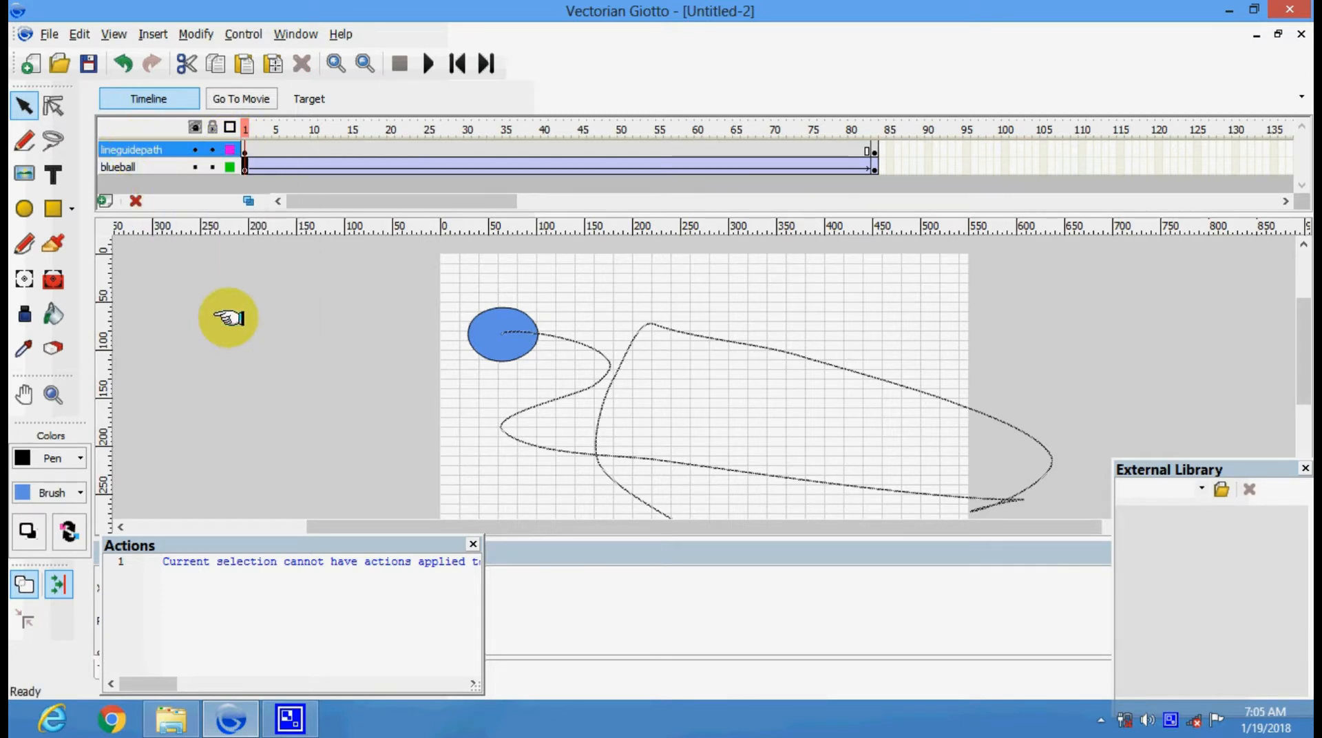
mouse_move(240, 99)
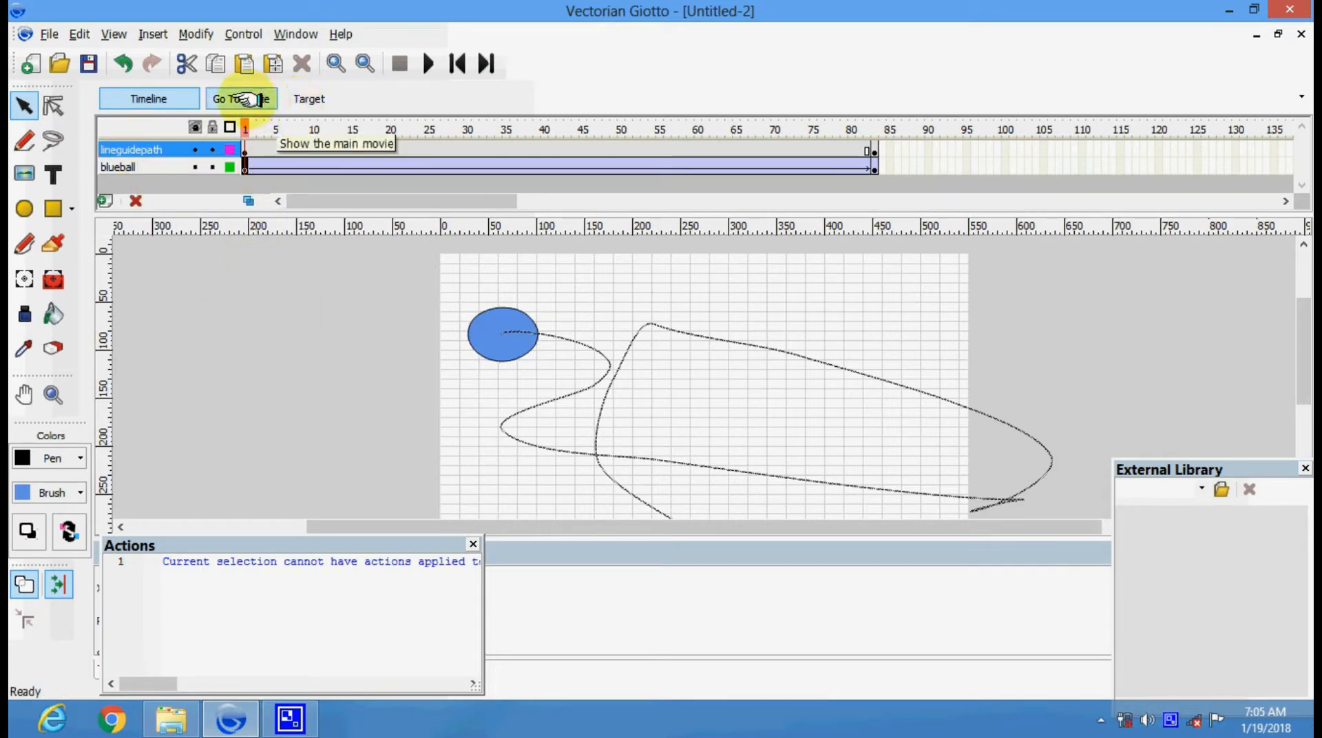
Return to the main movie, play the animation, then rewind and replay it
click(430, 64)
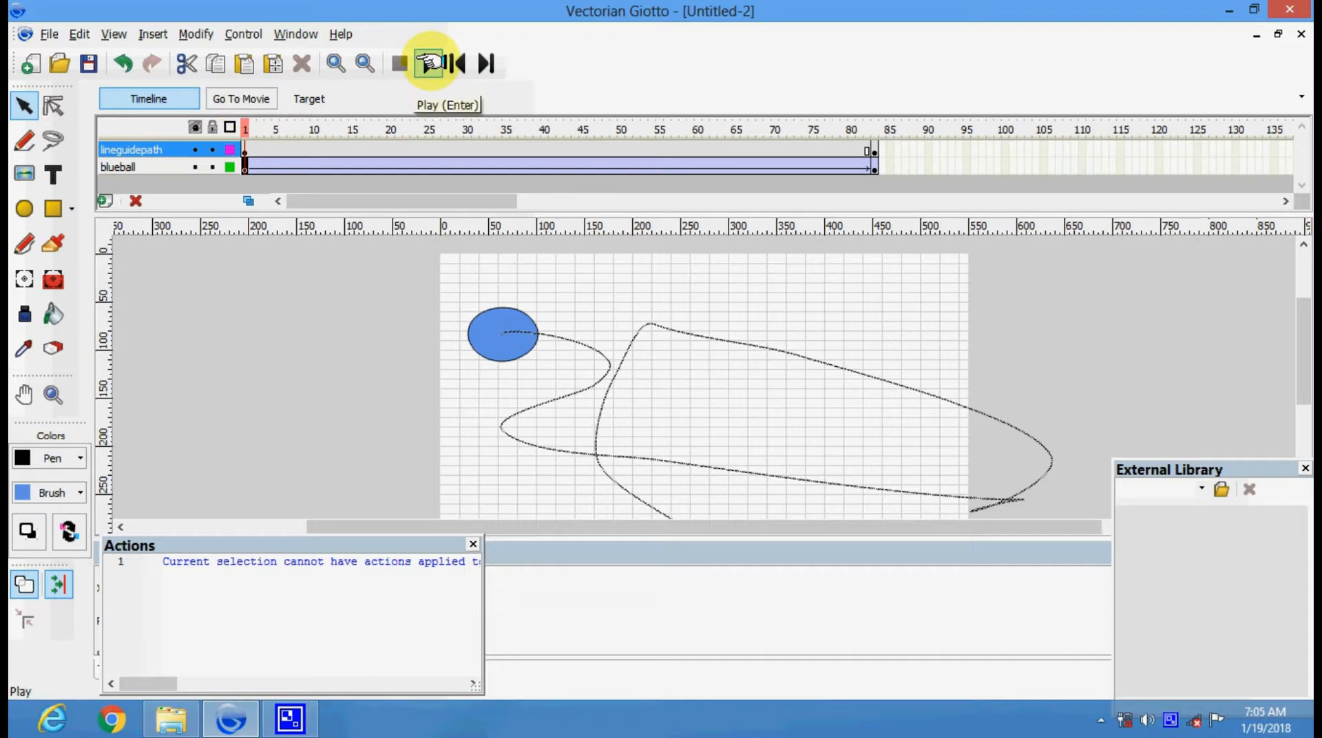
click(429, 63)
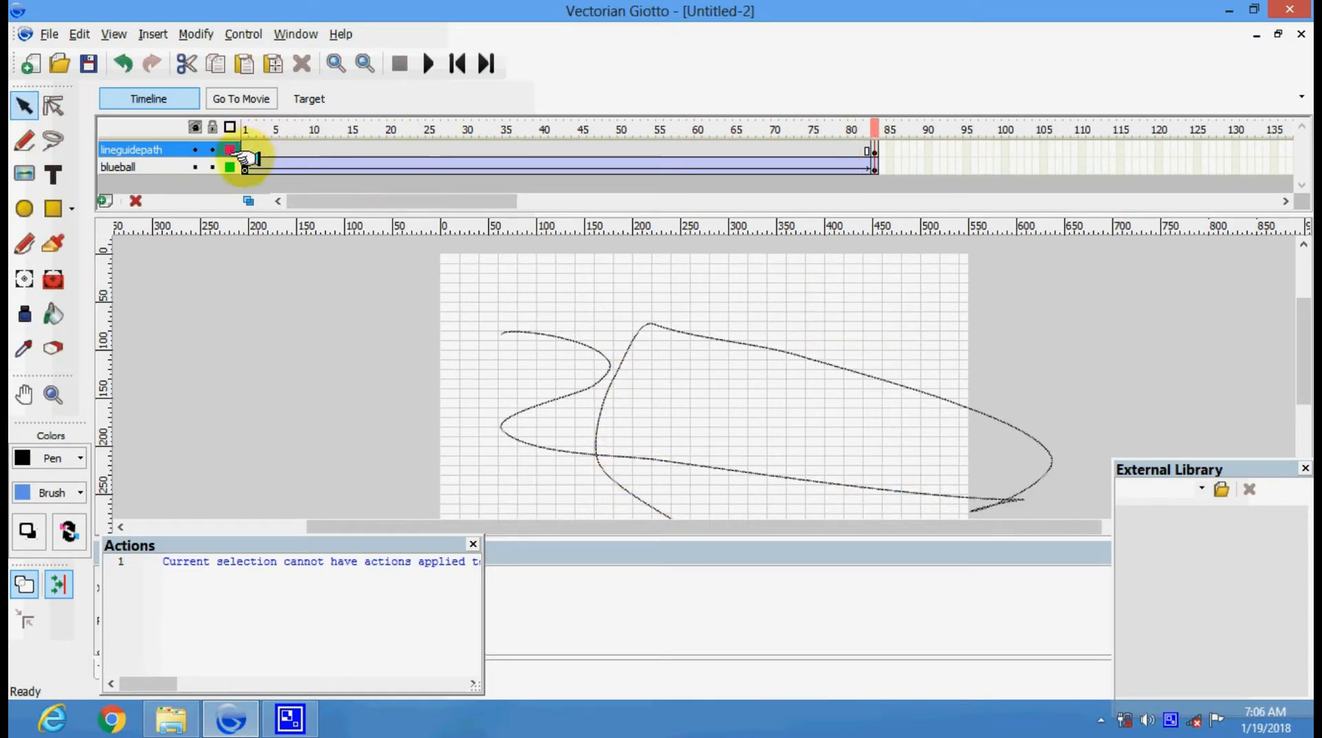
click(428, 63)
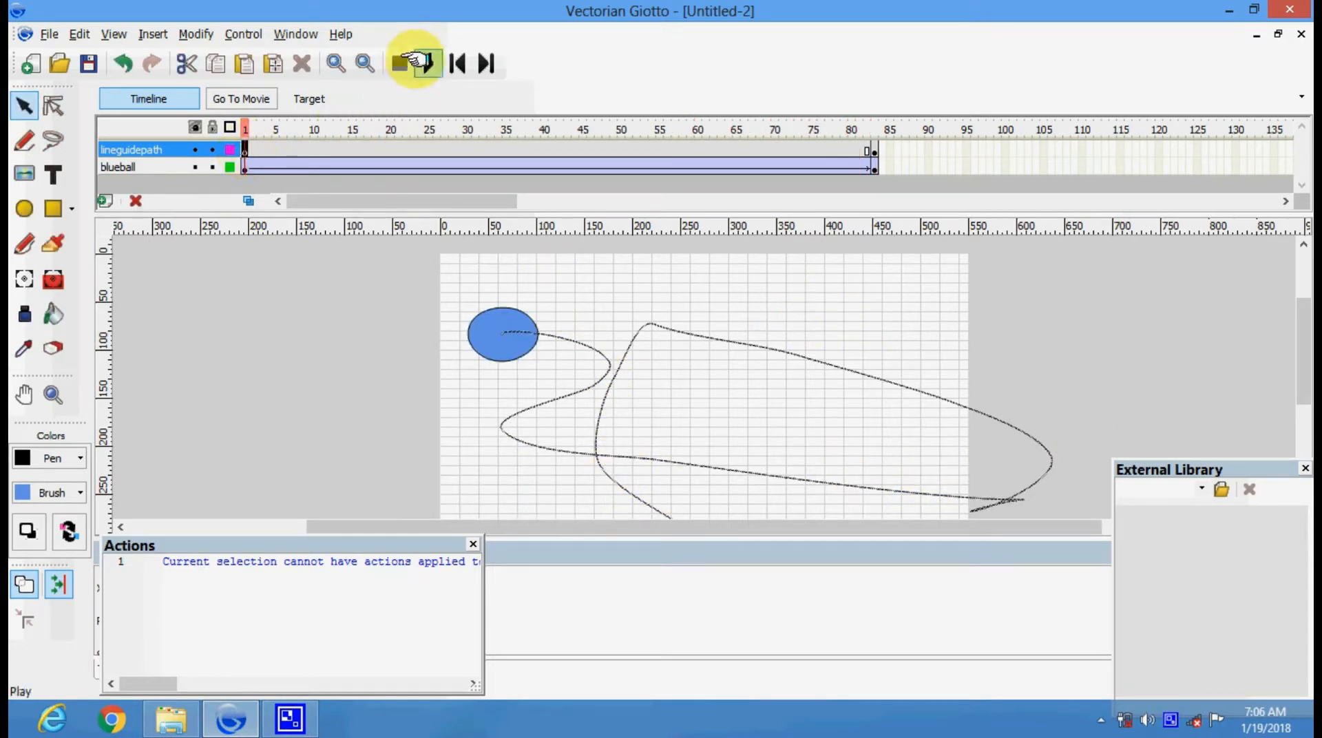
click(415, 64)
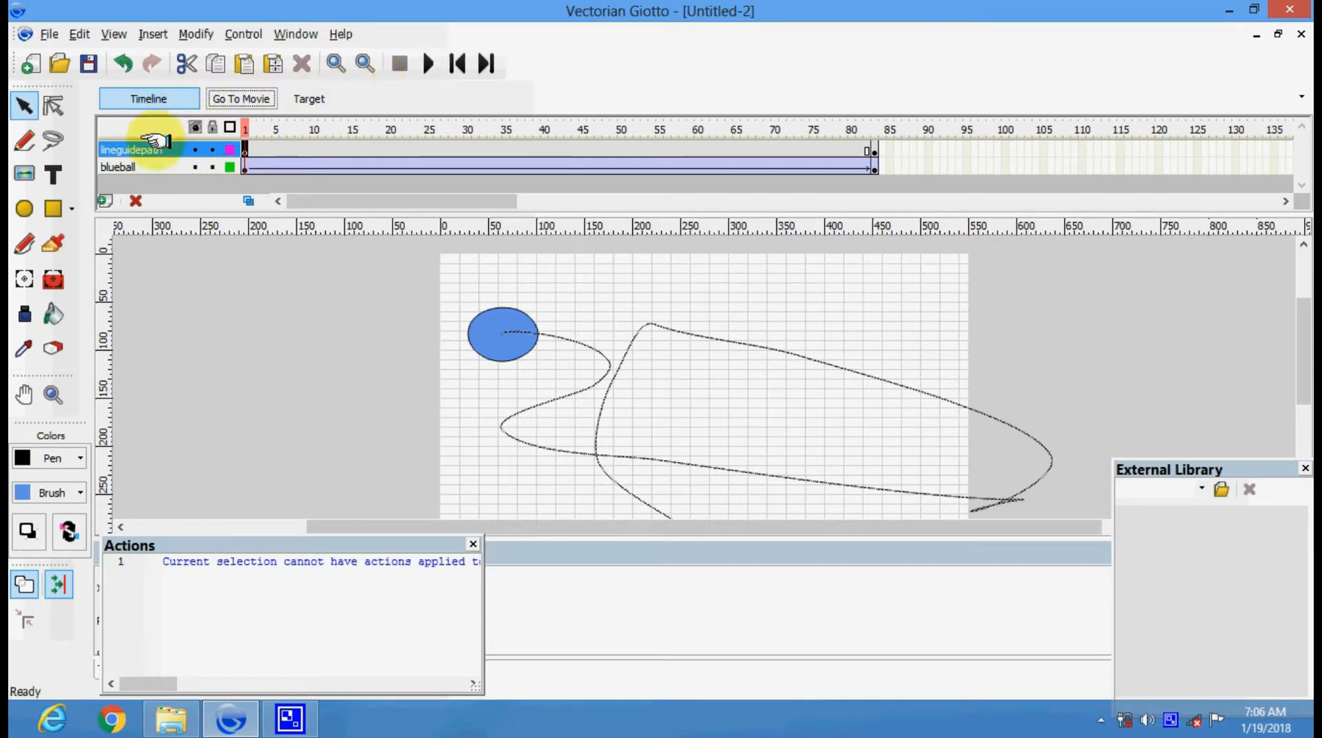
Make lineguidepath a guide layer and play back the ball travelling along the curve
right_click(137, 148)
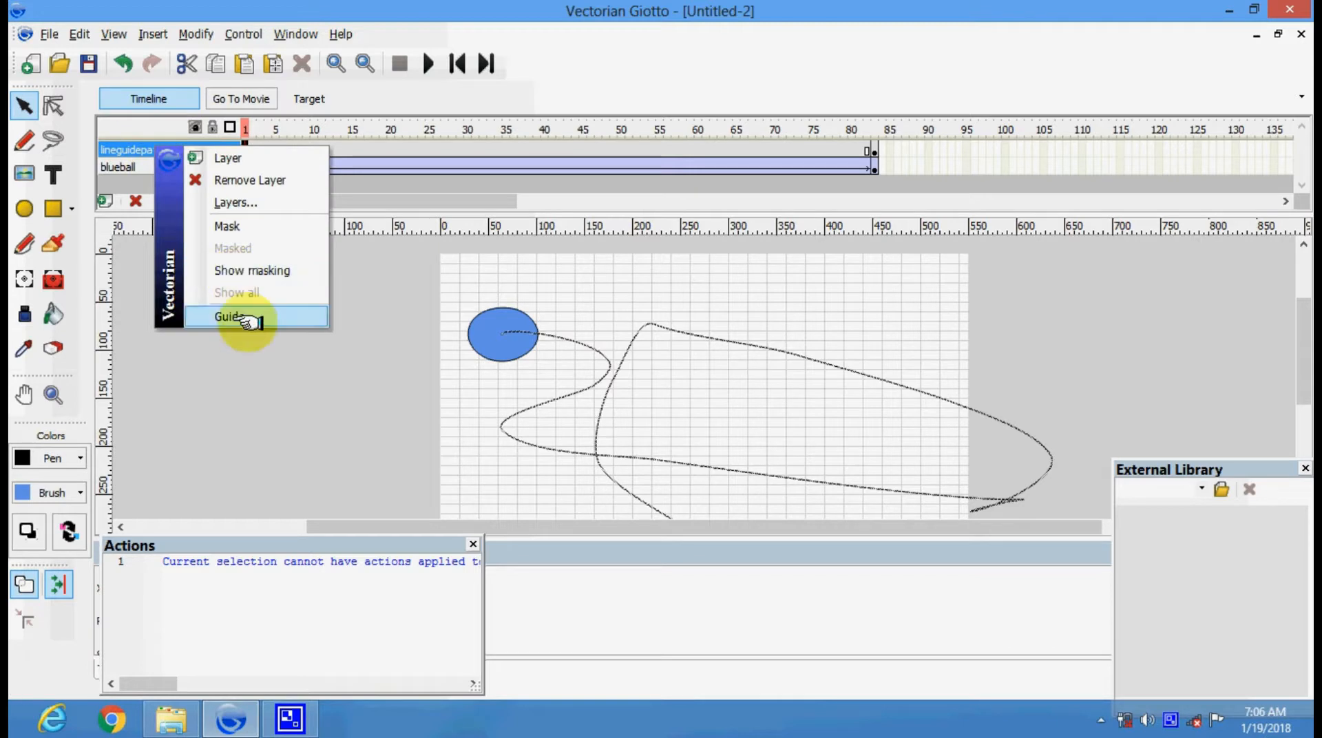
click(228, 317)
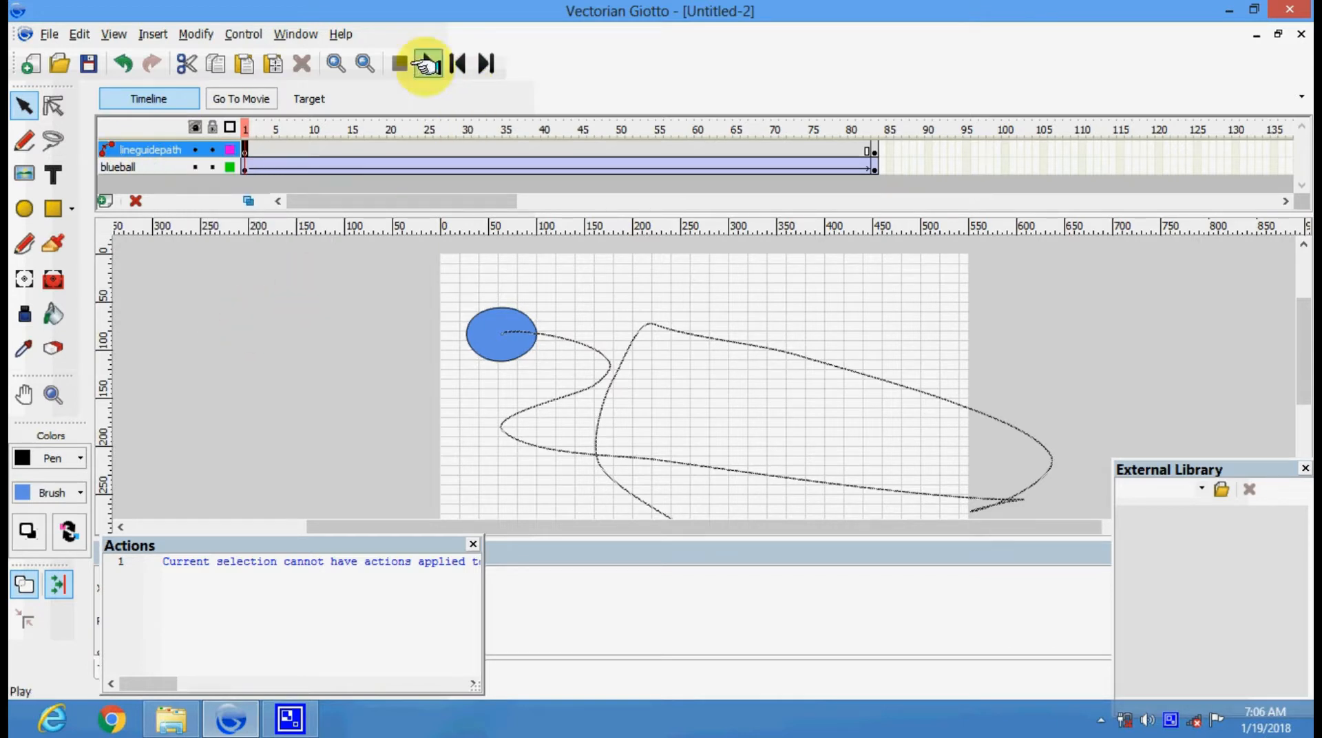
click(427, 63)
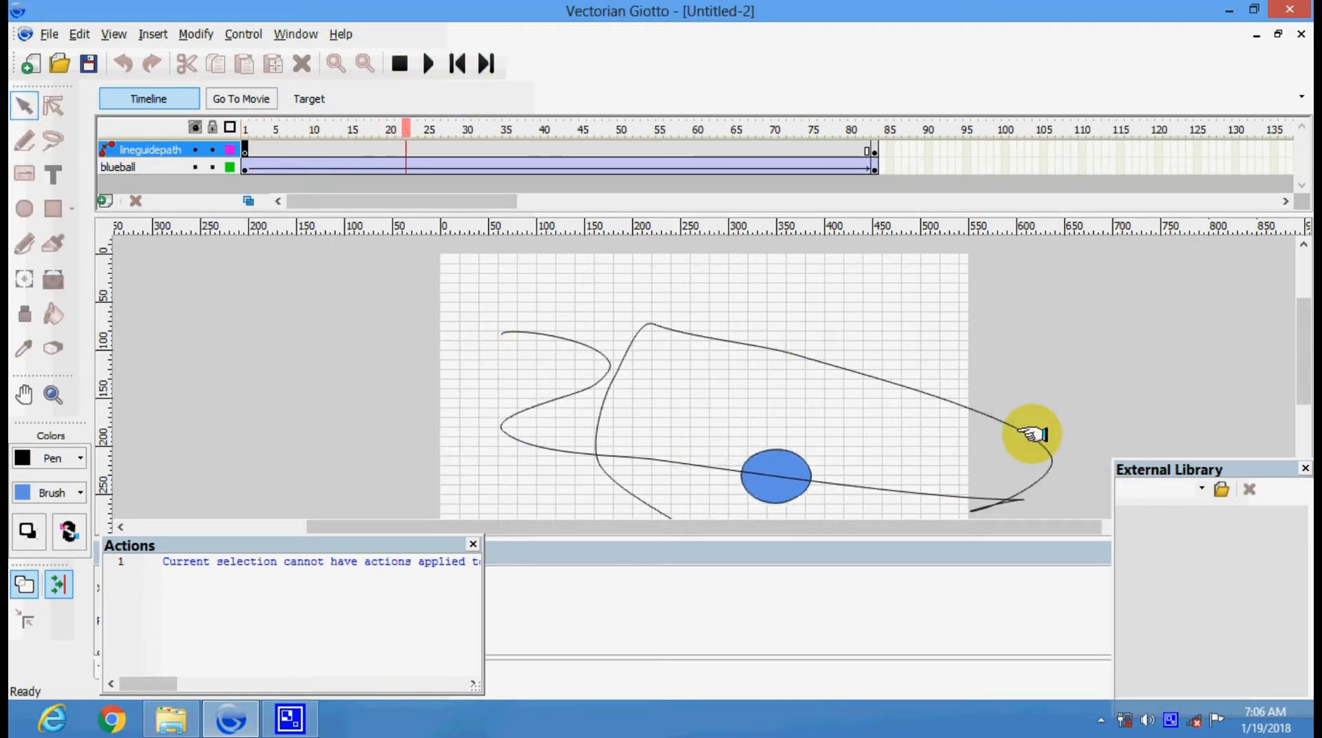
click(589, 129)
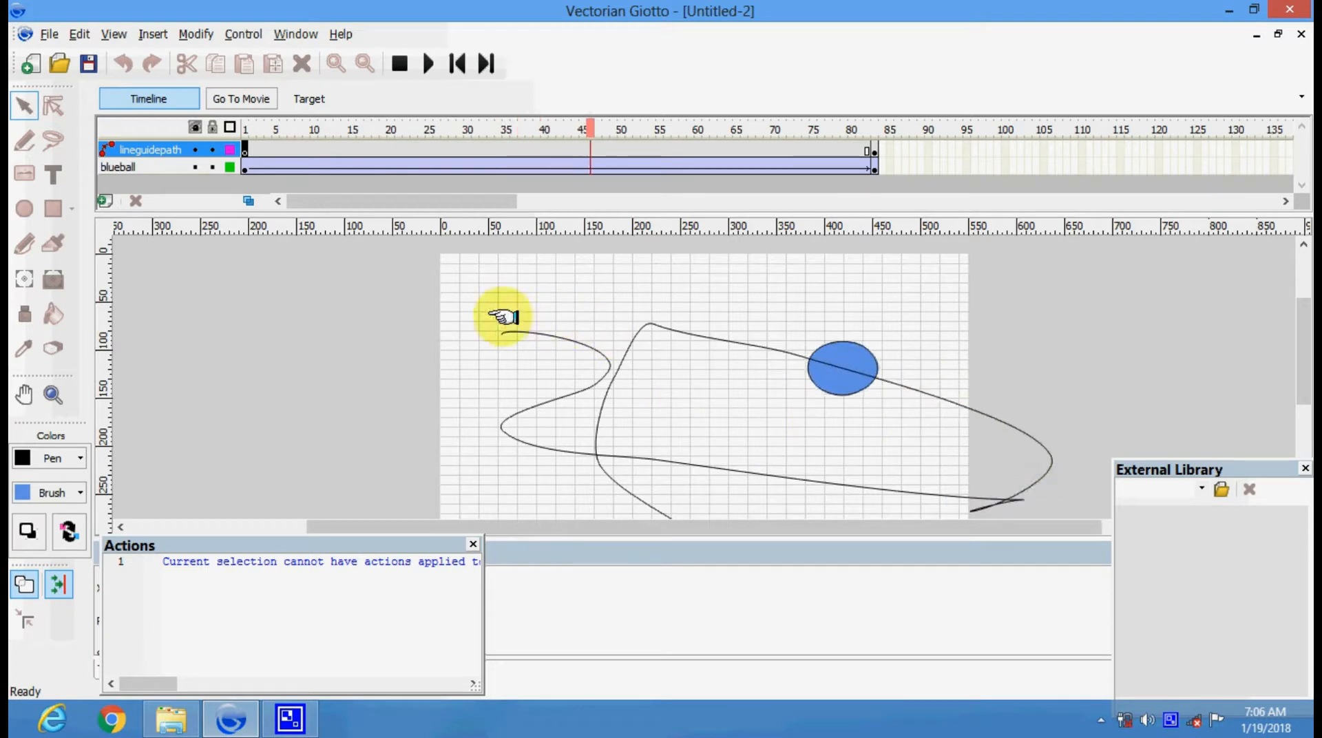